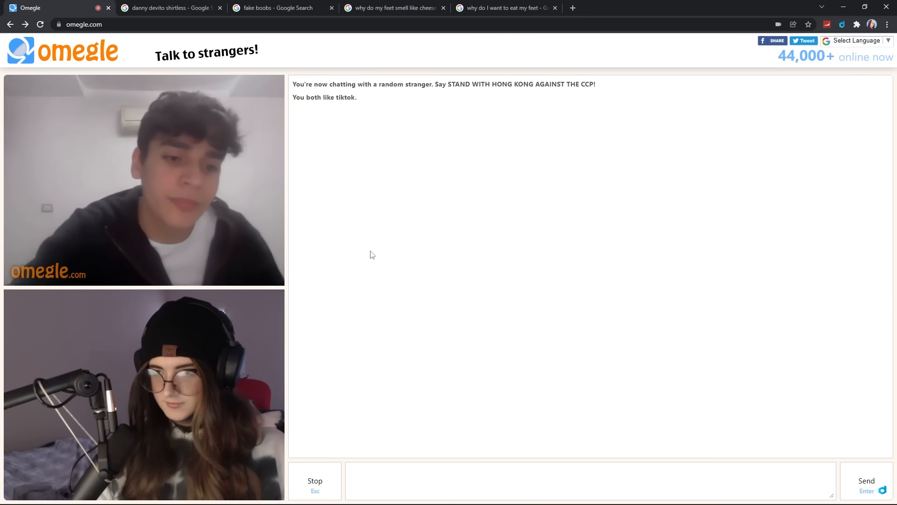
# Step: Go full-screen and video-chat with the TikTok-interest stranger until they disconnect
pyautogui.press('F11')
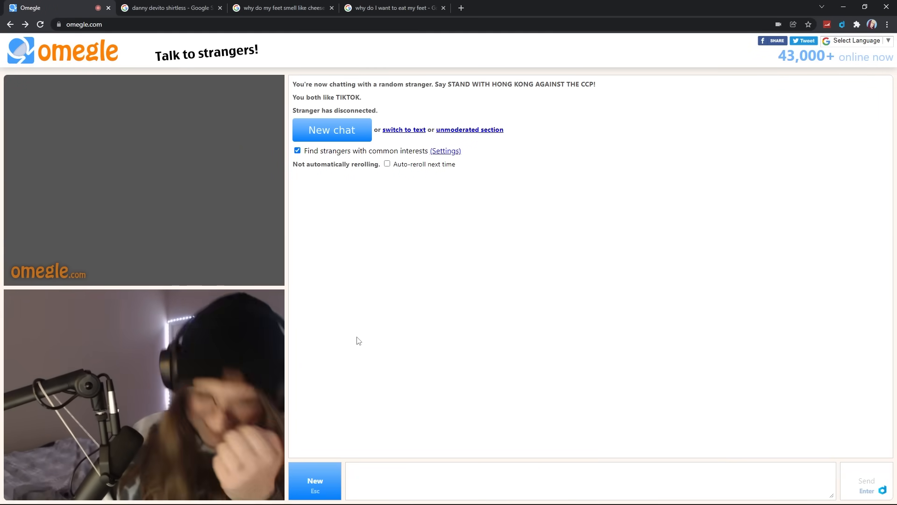
# Step: Start a new chat with another stranger and talk until they disconnect
pyautogui.click(332, 129)
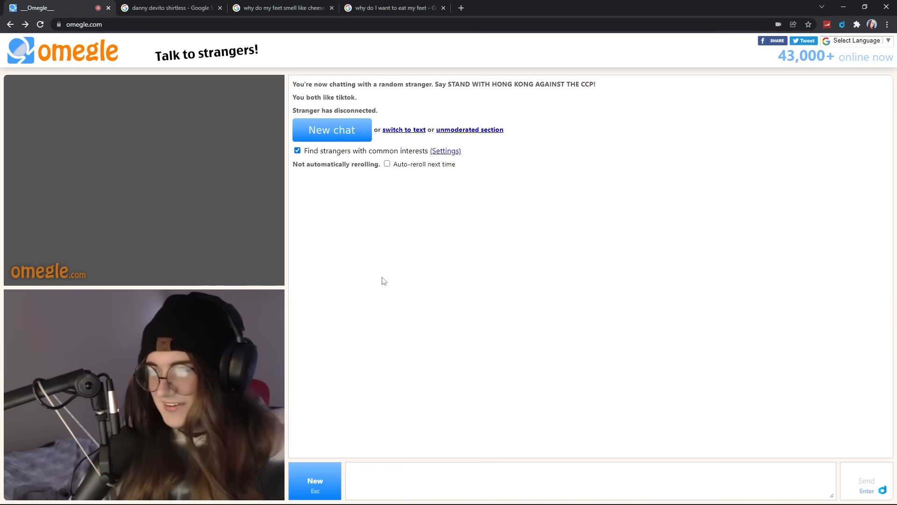
# Step: Connect to a new TikTok-interest stranger and video-chat while they send a text message
pyautogui.click(332, 130)
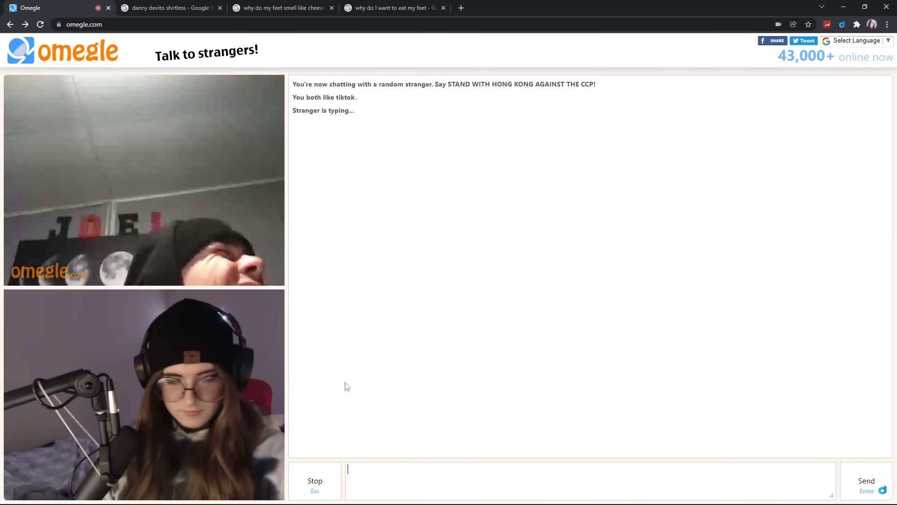
pyautogui.press('F11')
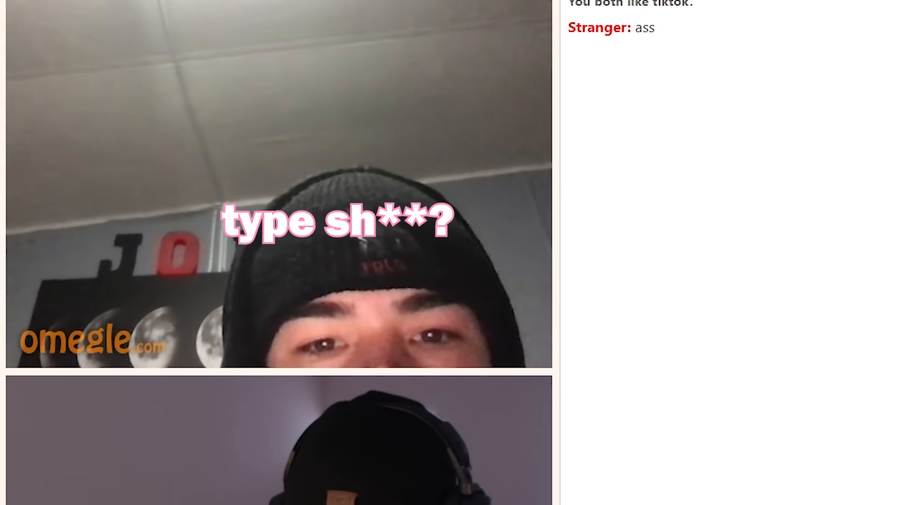
pyautogui.scroll(3)
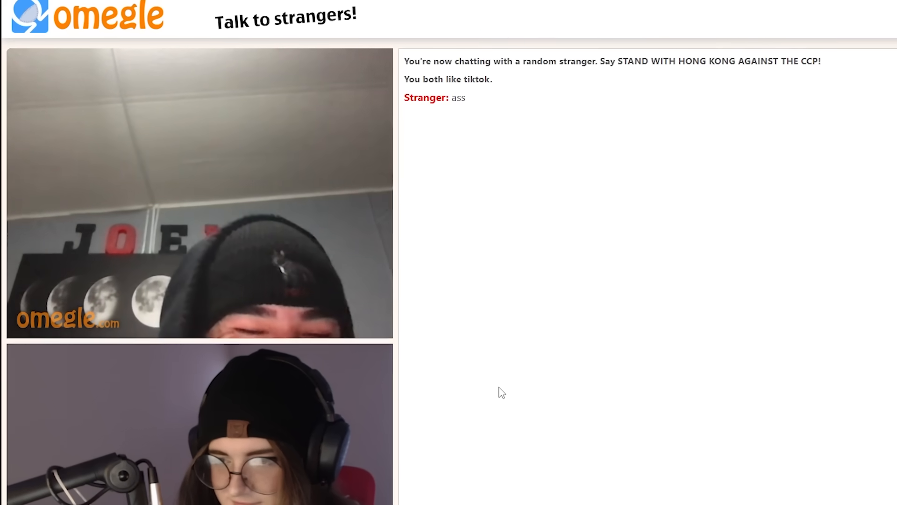
pyautogui.scroll(-3)
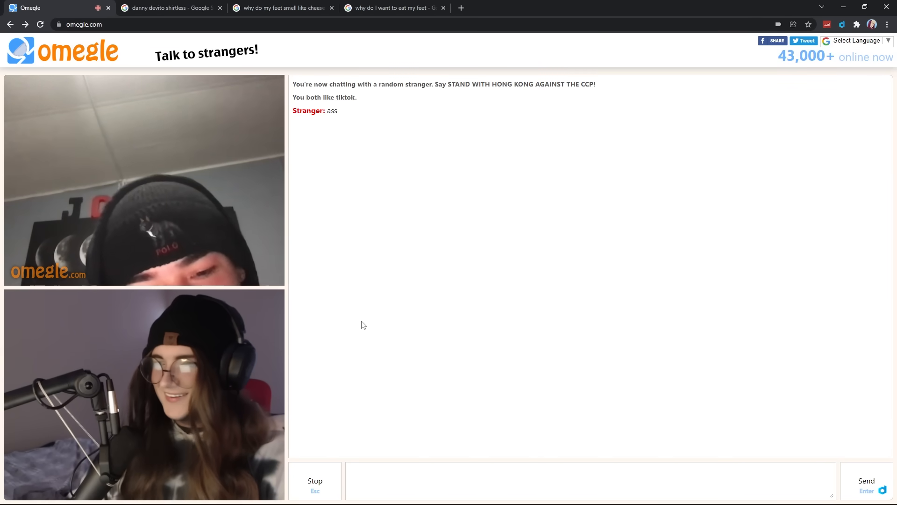
# Step: Stop the finished conversation and get matched with a group of three new strangers
pyautogui.click(315, 480)
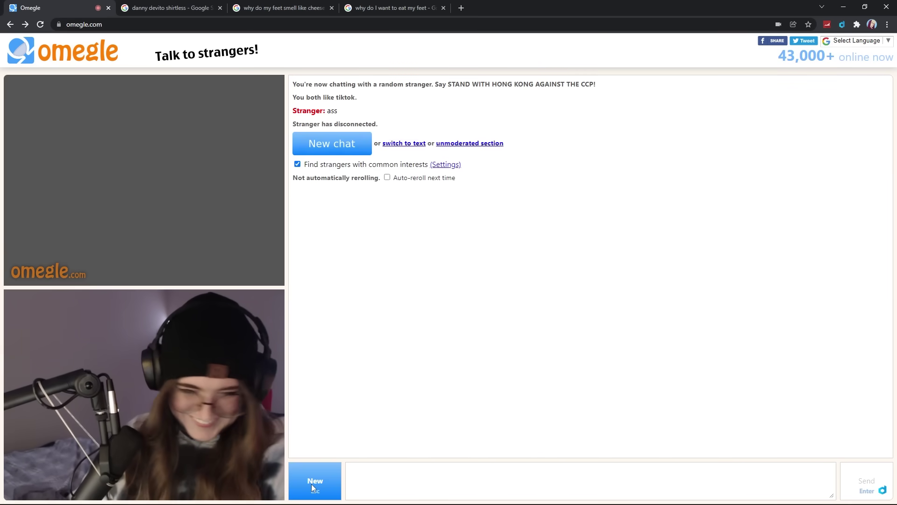
pyautogui.click(314, 480)
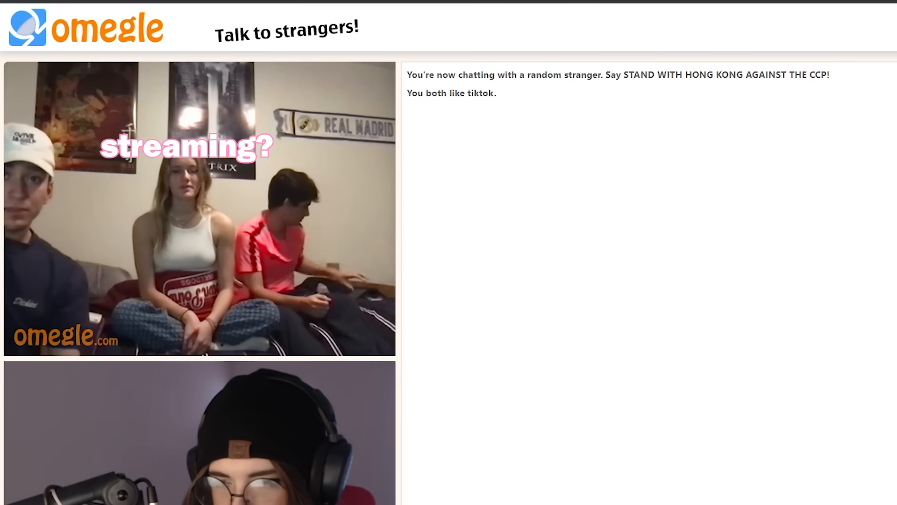
pyautogui.press('f11')
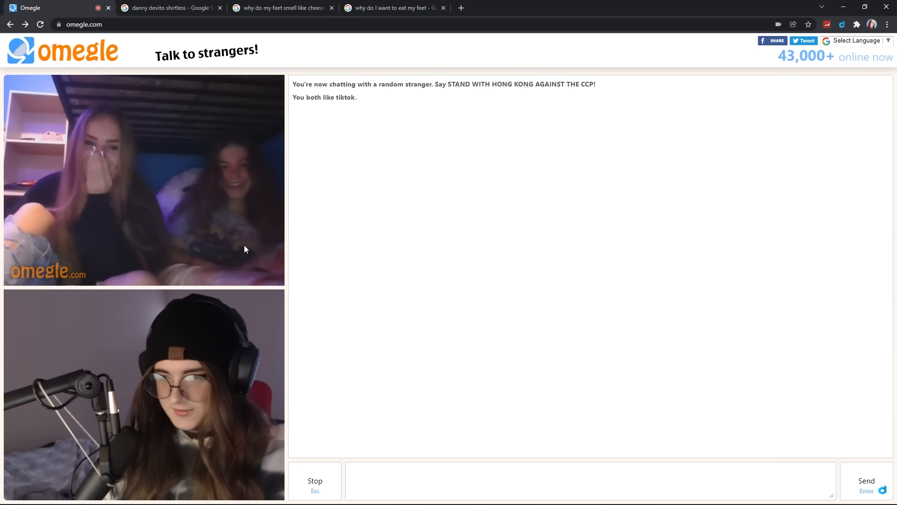
# Step: Skip the two girls and connect with a stranger sharing YouTube and TikTok interests
pyautogui.press('F11')
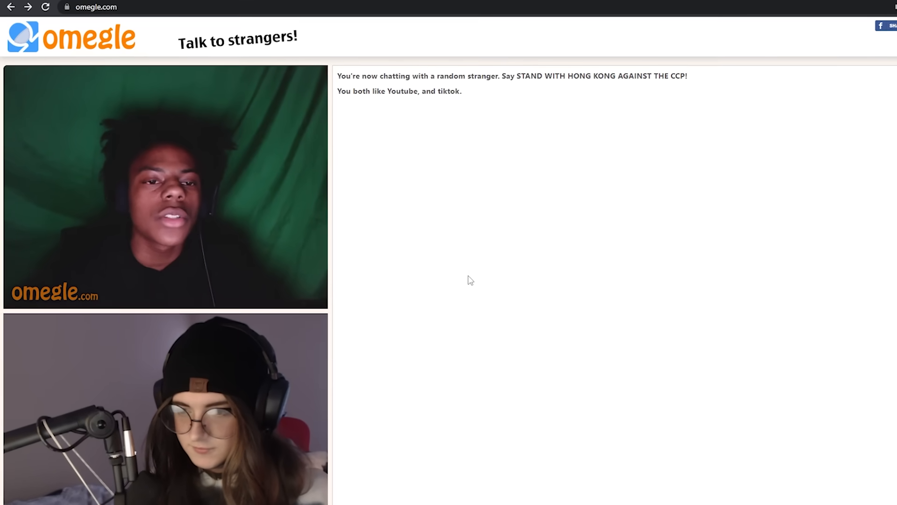
# Step: Finish chatting with the YouTube-and-TikTok stranger until they disconnect
pyautogui.scroll(-3)
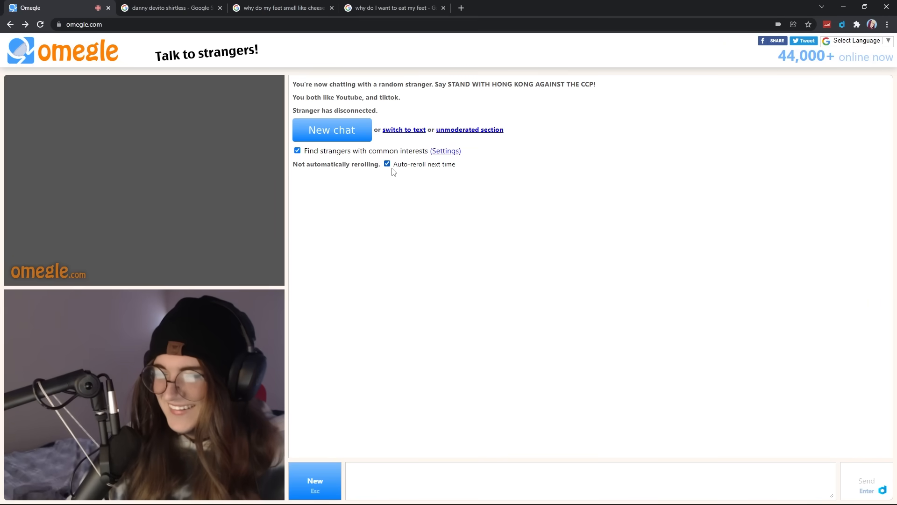
# Step: Start a new chat and video-talk with a TikTok-interest girl on camera
pyautogui.click(332, 130)
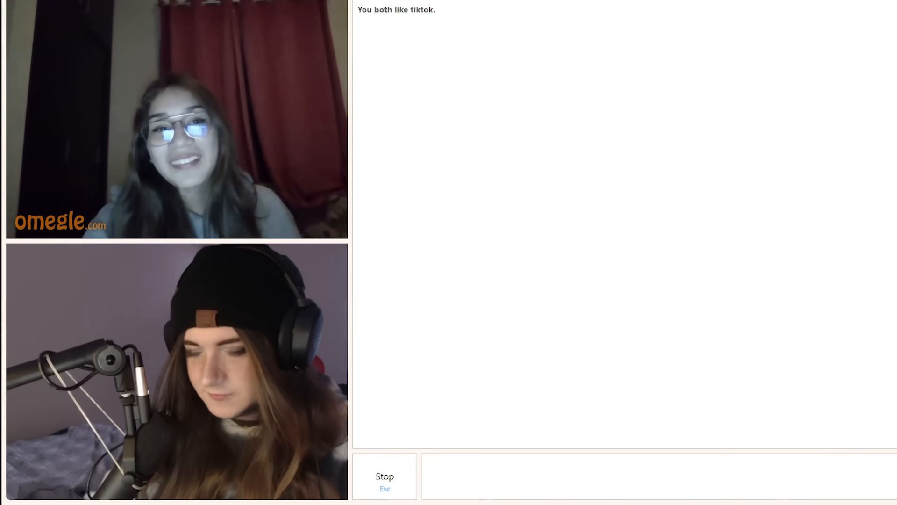
pyautogui.scroll(3)
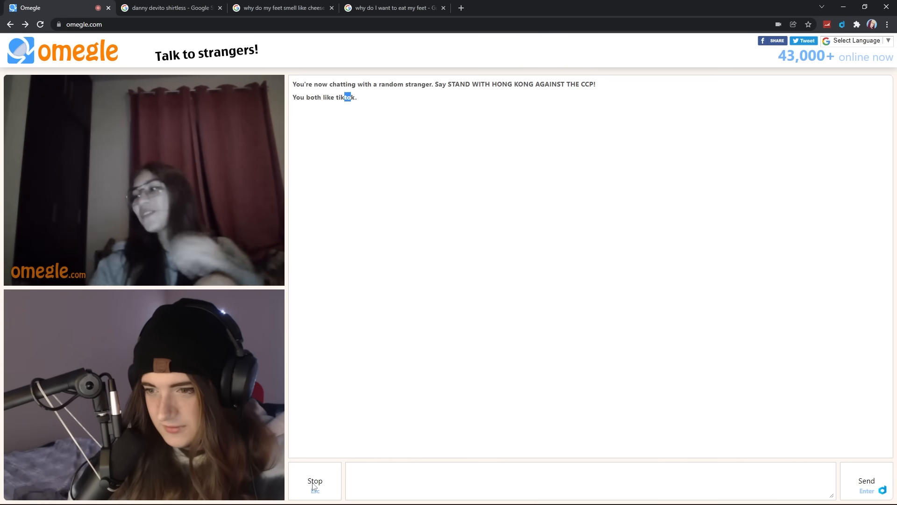
# Step: End the girl's chat and connect to a new pair of TikTok-interest strangers
pyautogui.click(315, 480)
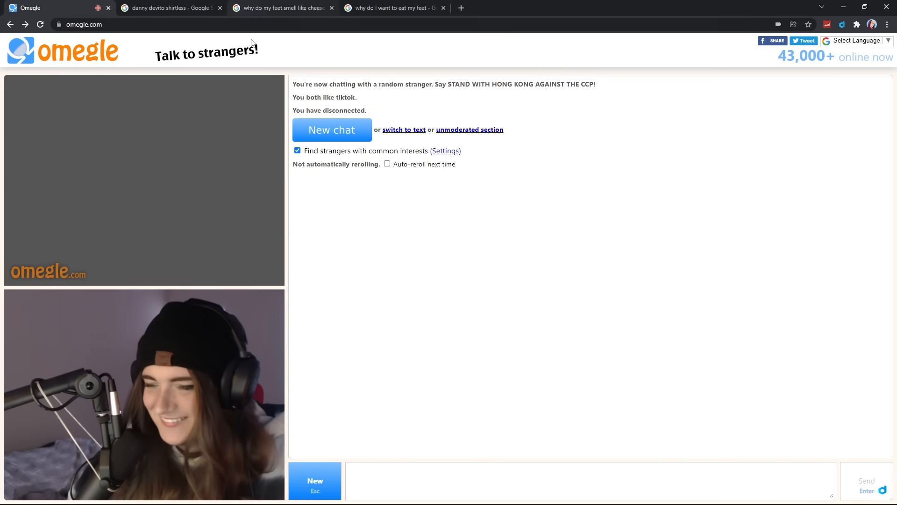
pyautogui.click(331, 130)
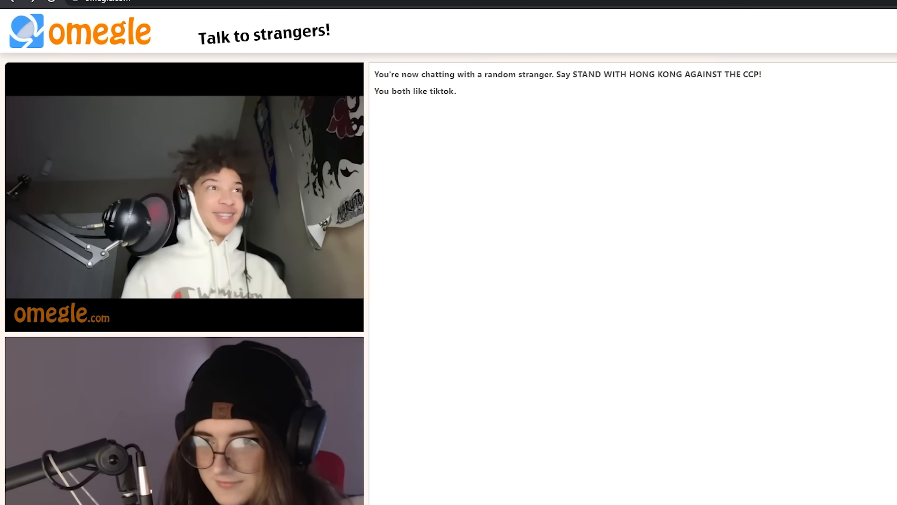
pyautogui.scroll(-3)
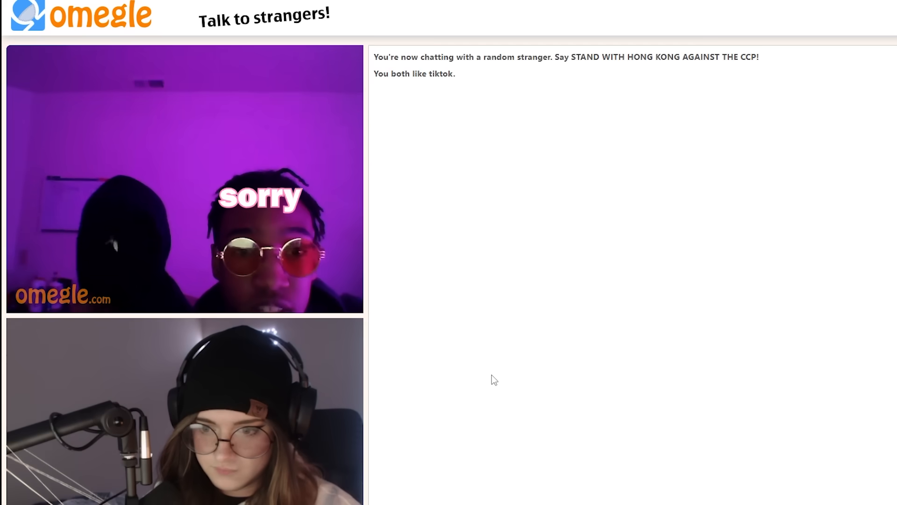
pyautogui.scroll(-3)
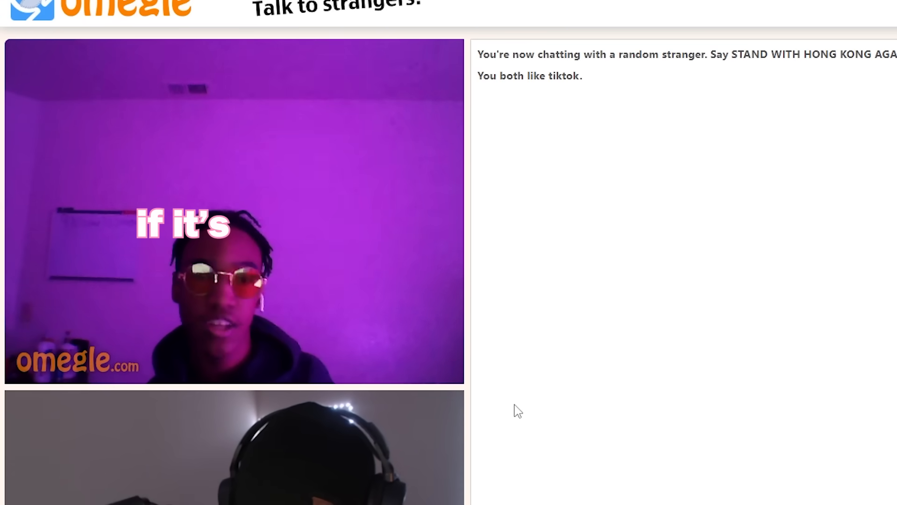
pyautogui.scroll(-3)
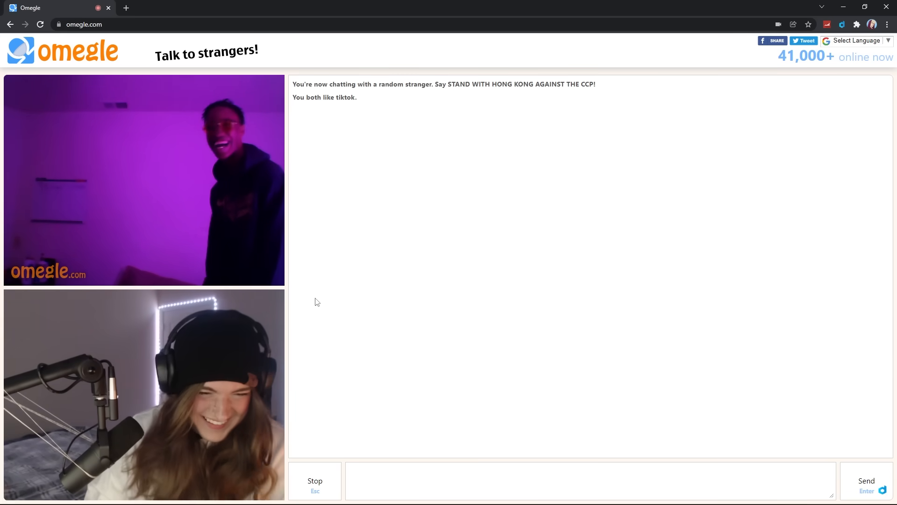
pyautogui.click(865, 8)
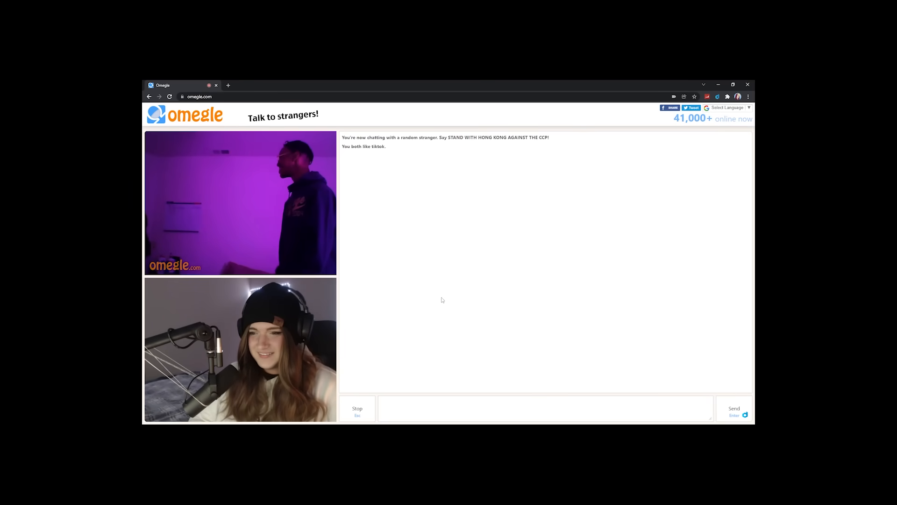
pyautogui.click(733, 85)
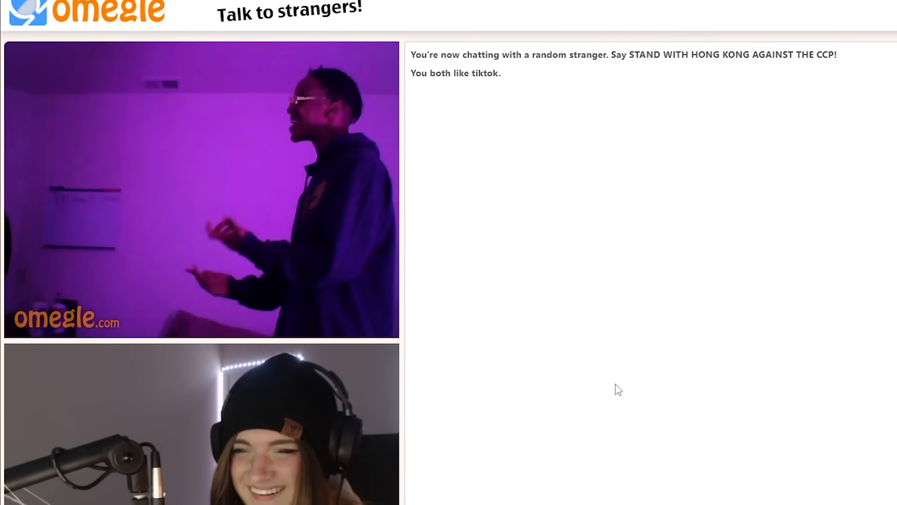
pyautogui.scroll(-3)
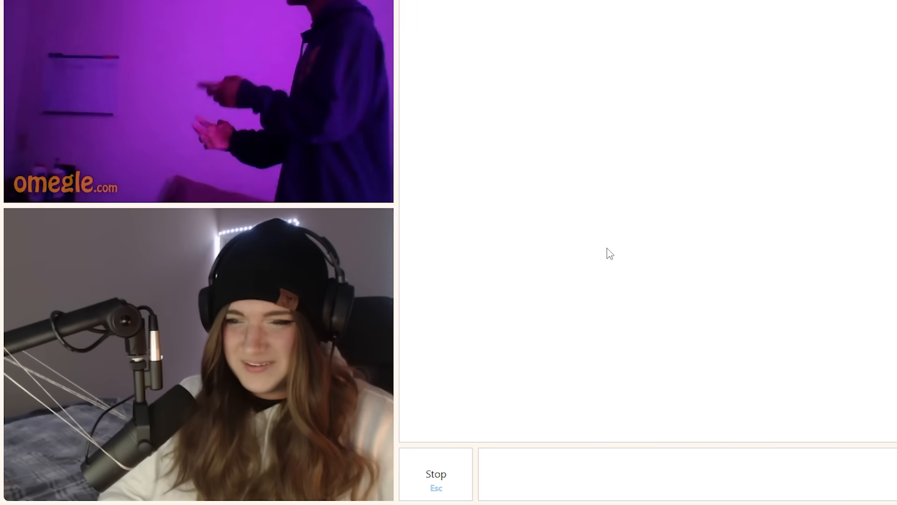